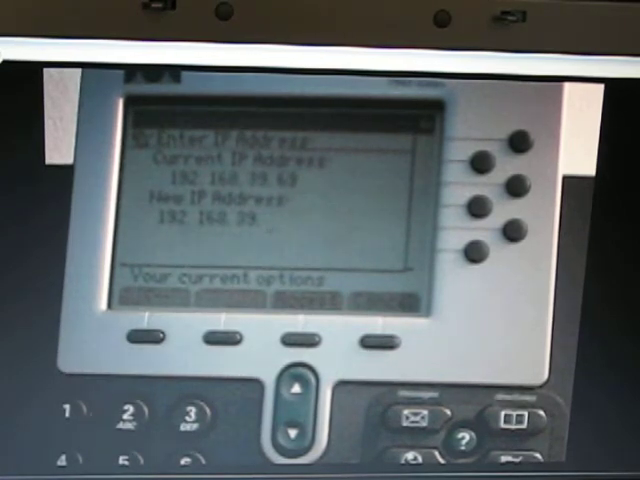
# Step: Complete the phone's IP address as 192.168.39.20 on the keypad
pyautogui.write('206.245.')
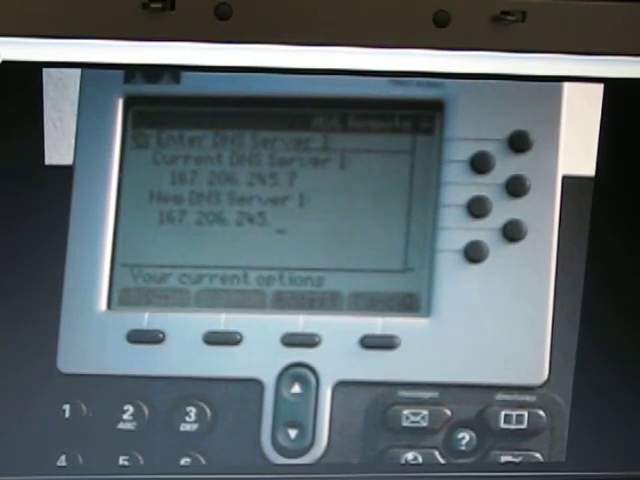
# Step: Enter DNS Server 1 as 167.206.245.70 and DNS Server 2 as 167.206.245.6, then select DNS Server 3
pyautogui.write('70')
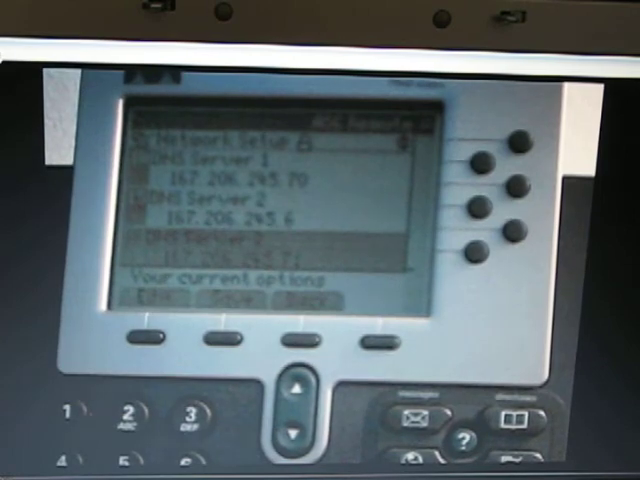
pyautogui.click(144, 338)
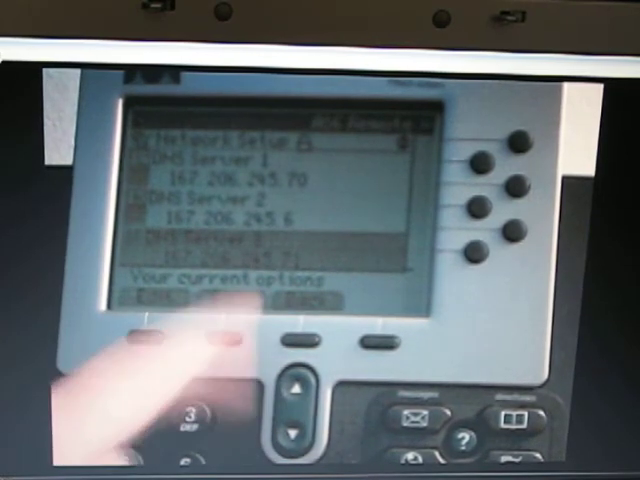